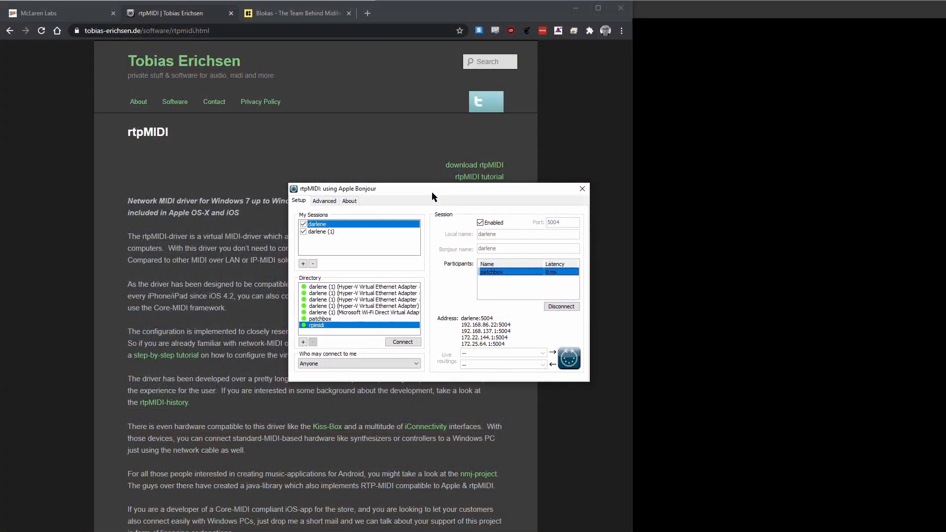
{"action": "mouse_move", "coordinate": [444, 199]}
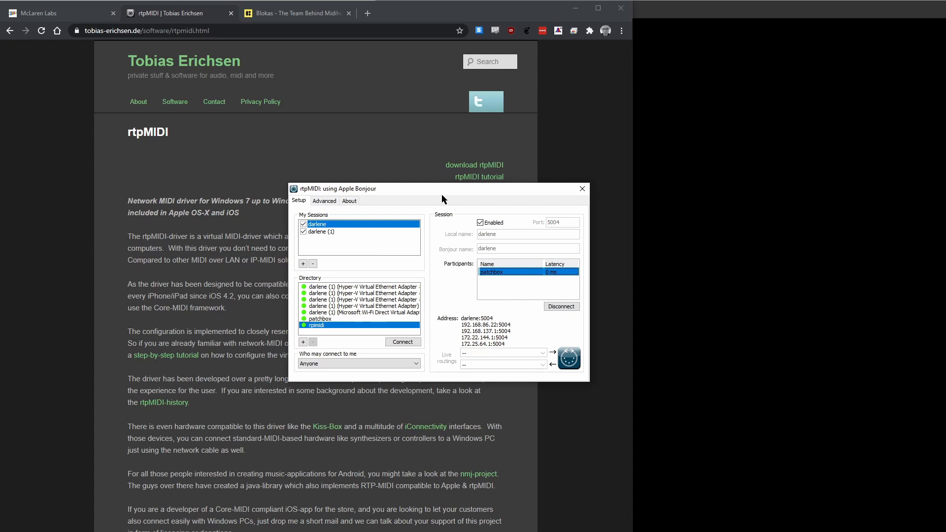
{"action": "mouse_move", "coordinate": [450, 196]}
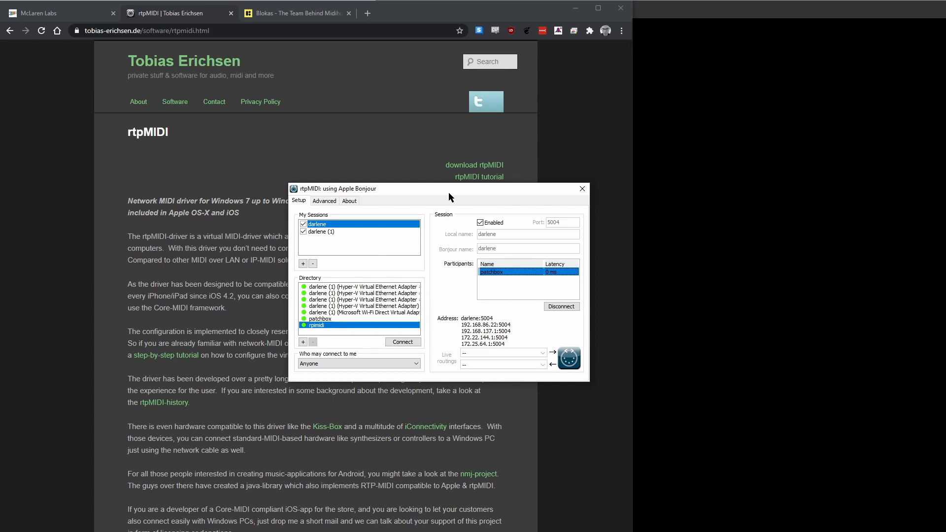
{"action": "mouse_move", "coordinate": [443, 194]}
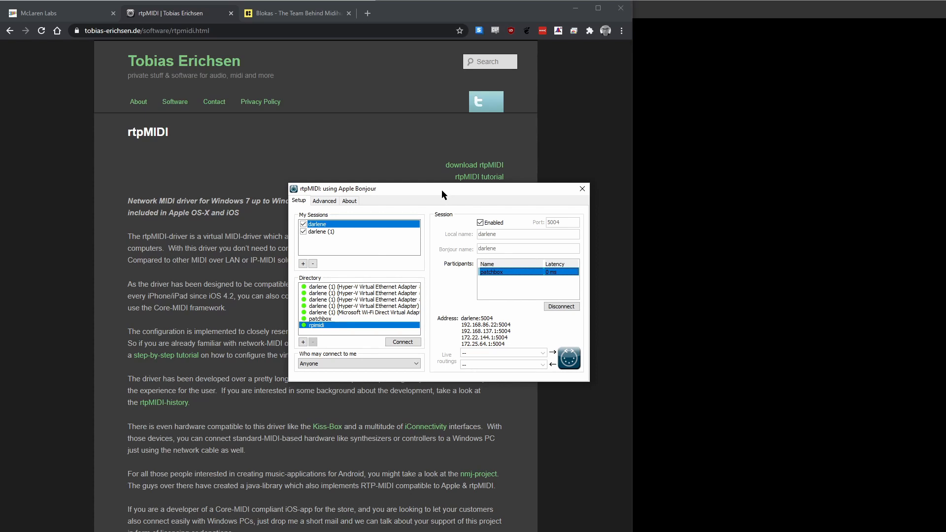
{"action": "mouse_move", "coordinate": [391, 199]}
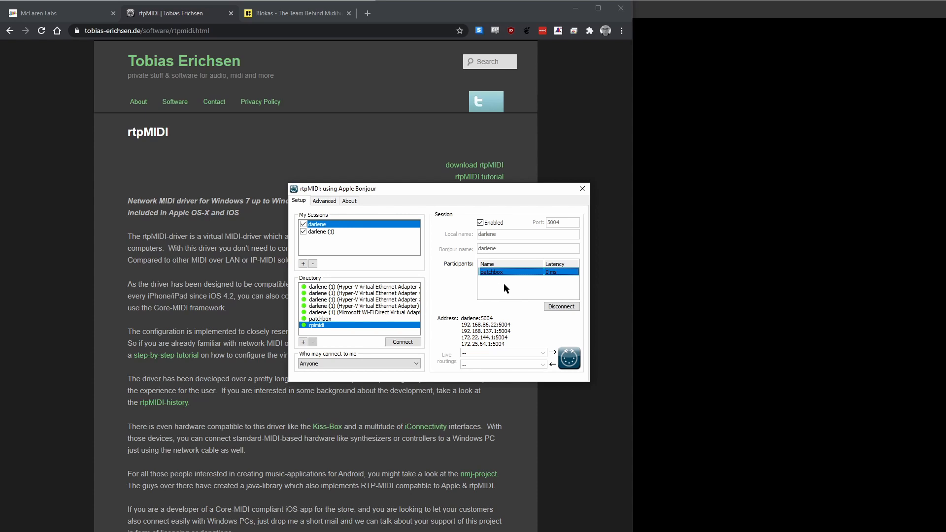
{"action": "mouse_move", "coordinate": [511, 288]}
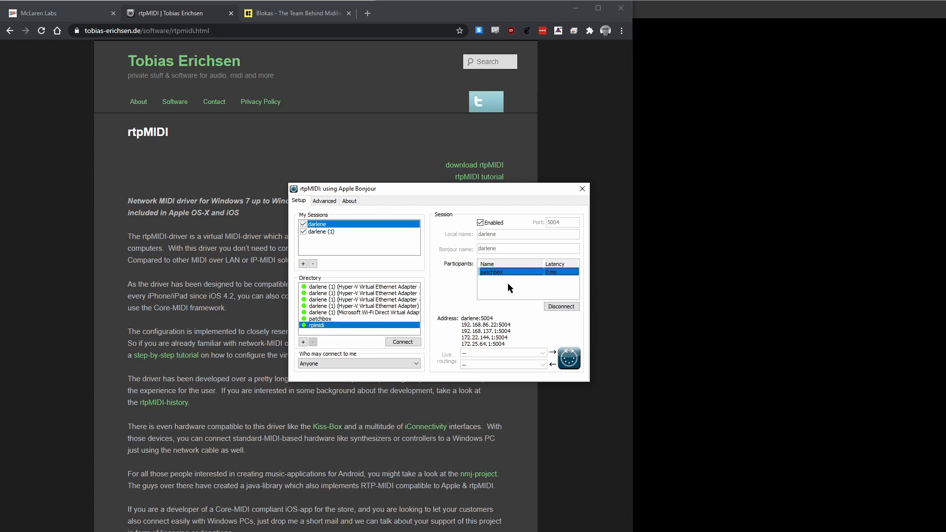
{"action": "mouse_move", "coordinate": [514, 287]}
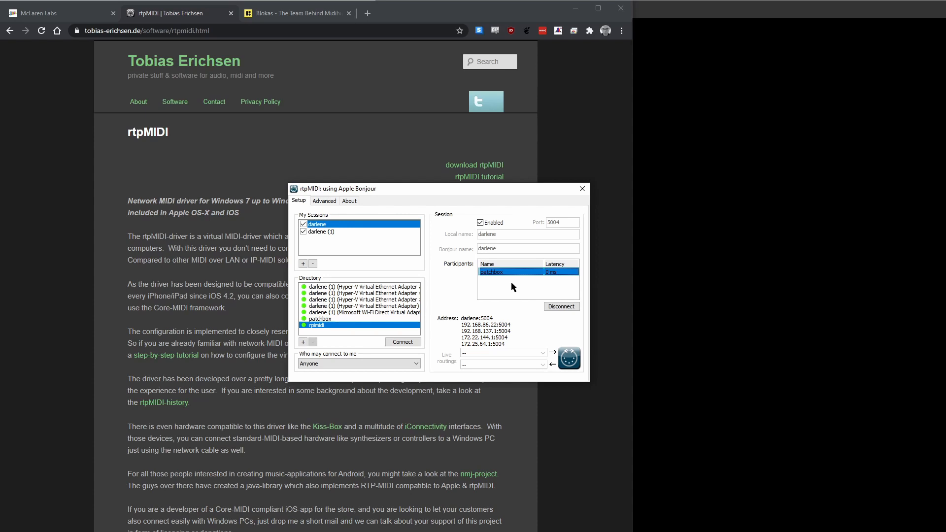
{"action": "mouse_move", "coordinate": [520, 280]}
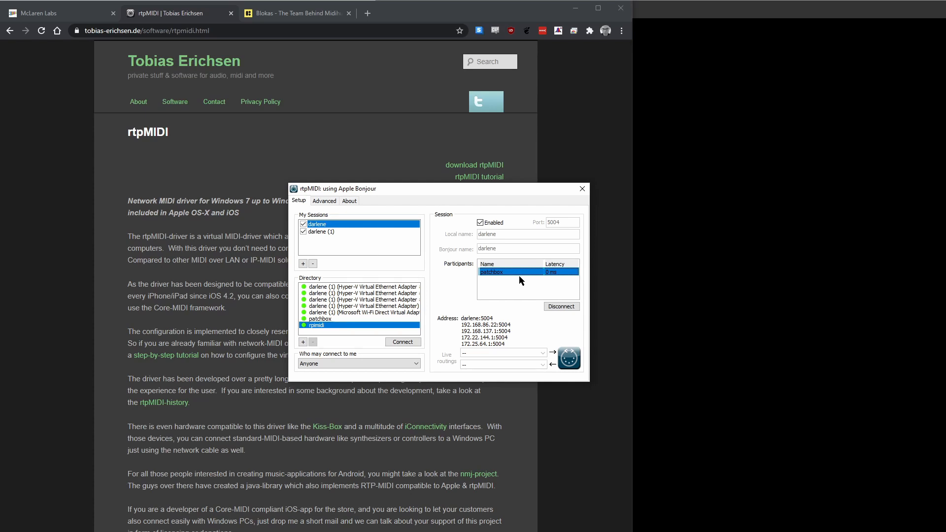
{"action": "mouse_move", "coordinate": [434, 249]}
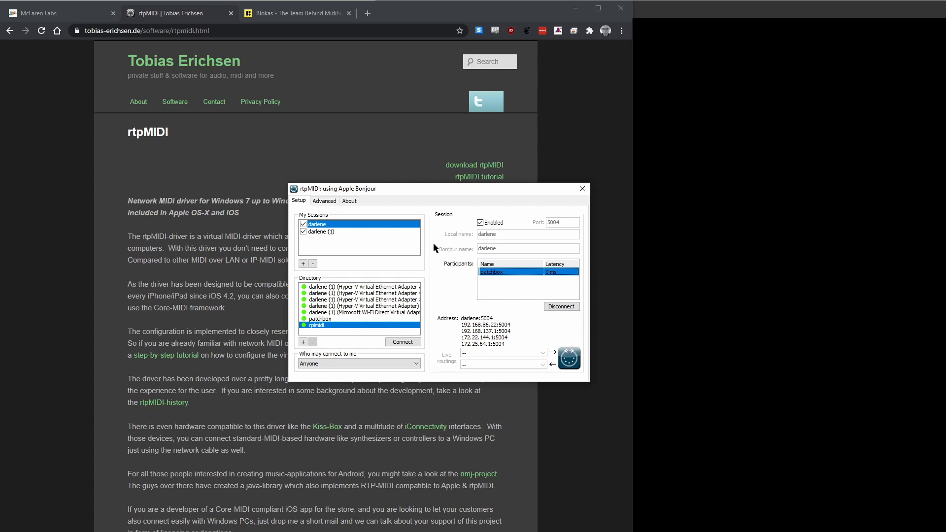
{"action": "mouse_move", "coordinate": [442, 195]}
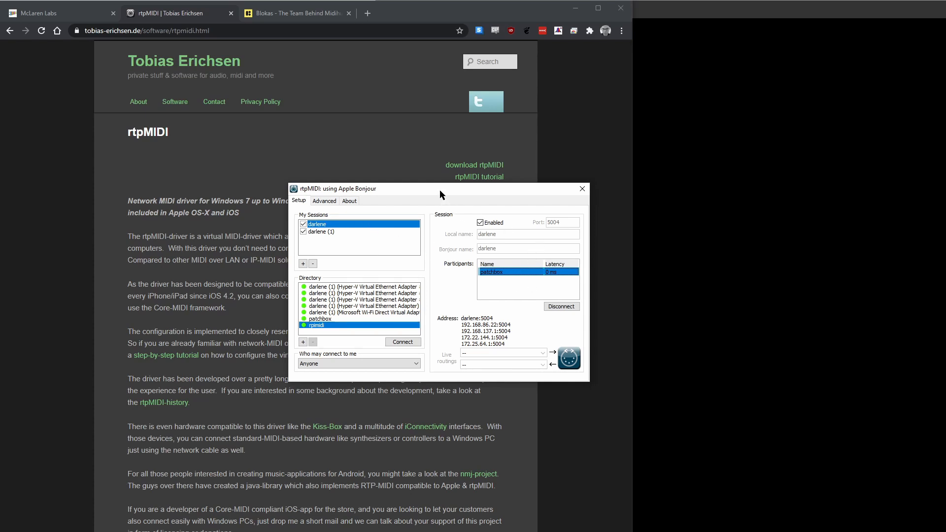
- Move the rtpMIDI window around so the McLaren Labs page text stays readable
{"action": "left_click_drag", "start_coordinate": [441, 188], "coordinate": [233, 50]}
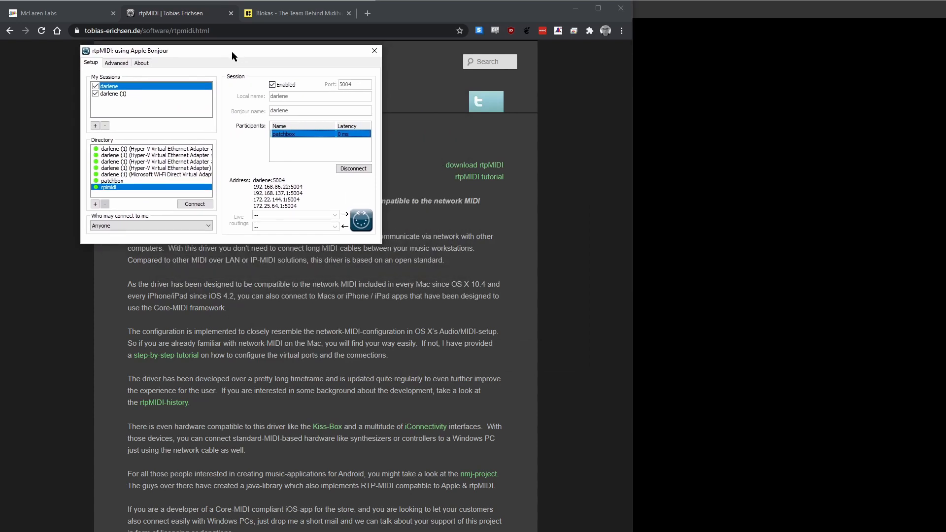
{"action": "left_click_drag", "start_coordinate": [232, 50], "coordinate": [412, 171]}
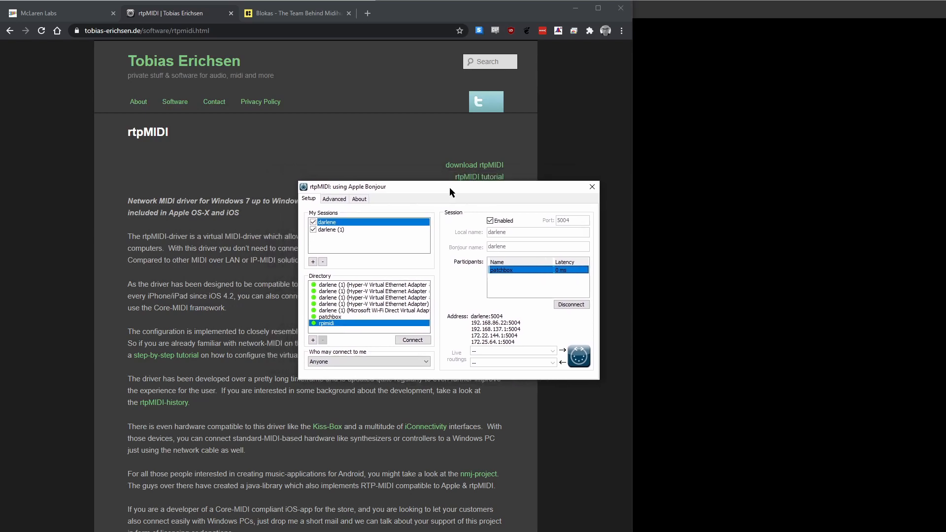
{"action": "left_click_drag", "start_coordinate": [449, 186], "coordinate": [729, 125]}
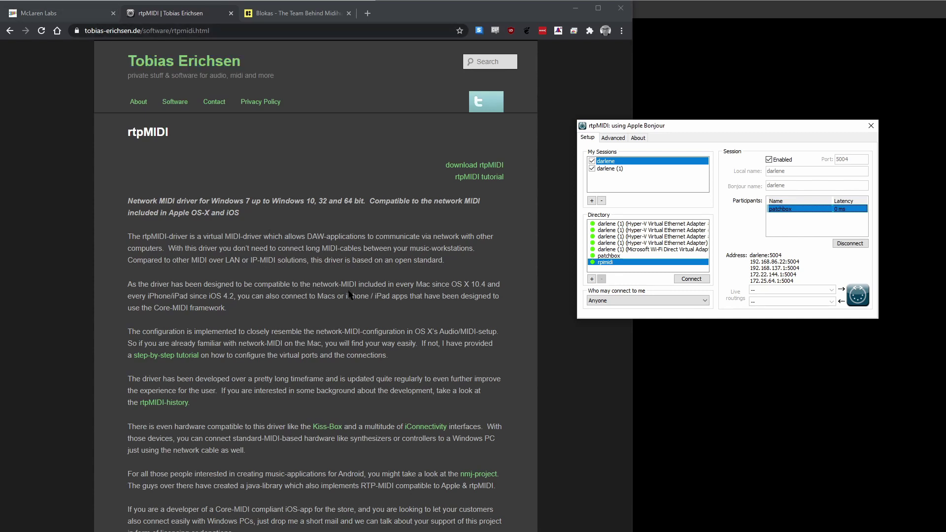
{"action": "mouse_move", "coordinate": [353, 325]}
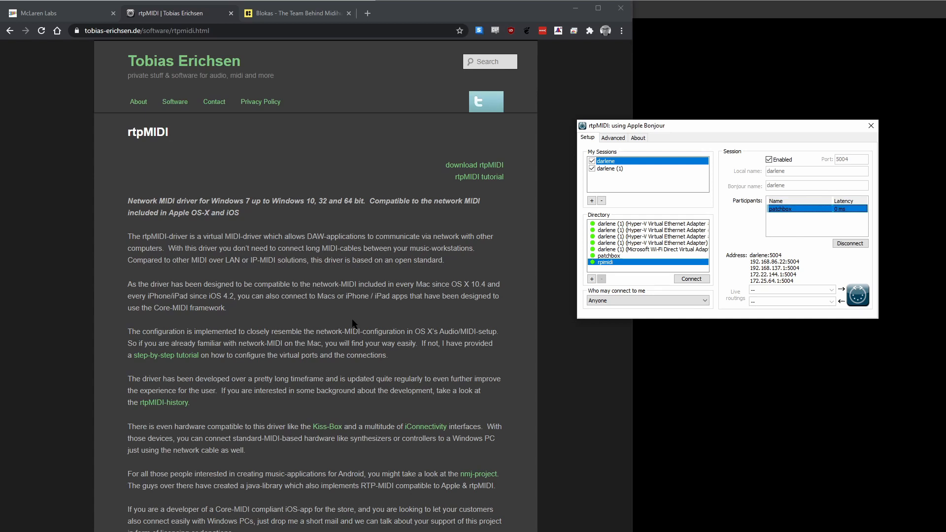
{"action": "mouse_move", "coordinate": [537, 285]}
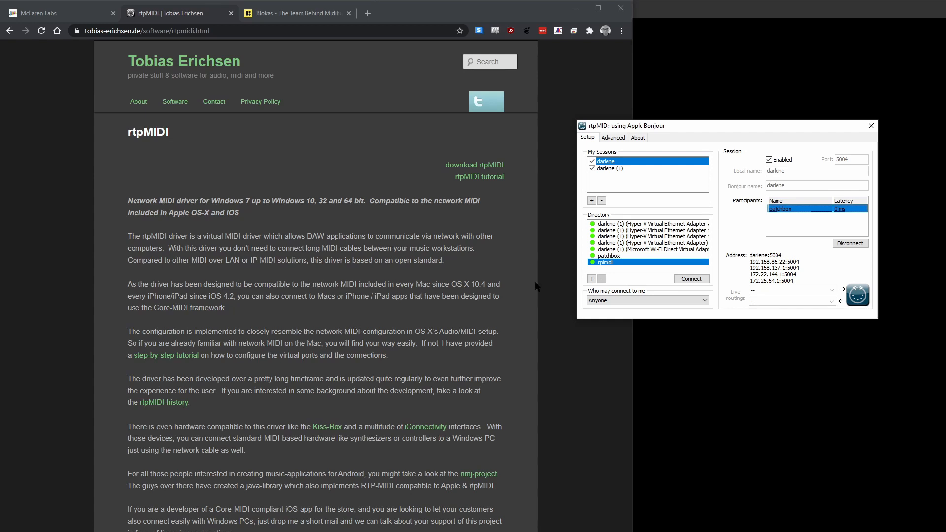
{"action": "left_click_drag", "start_coordinate": [724, 125], "coordinate": [384, 130]}
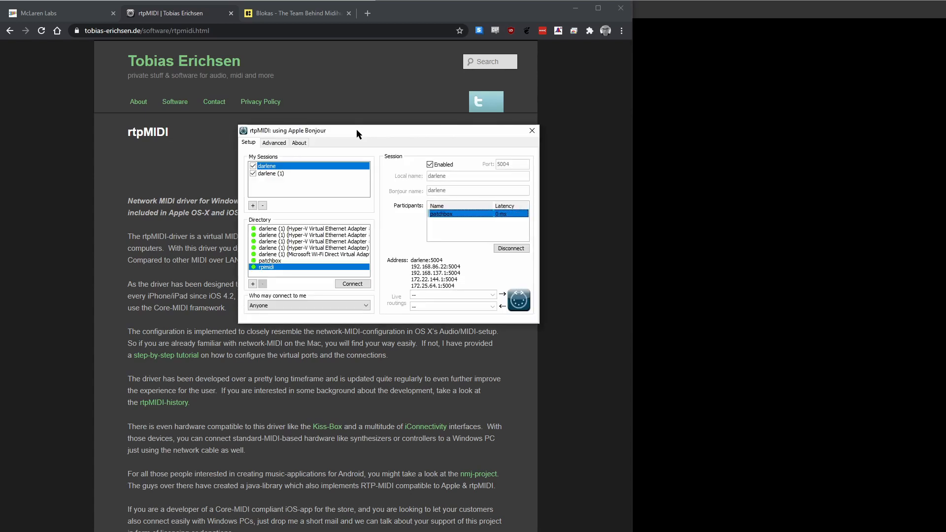
{"action": "mouse_move", "coordinate": [172, 379]}
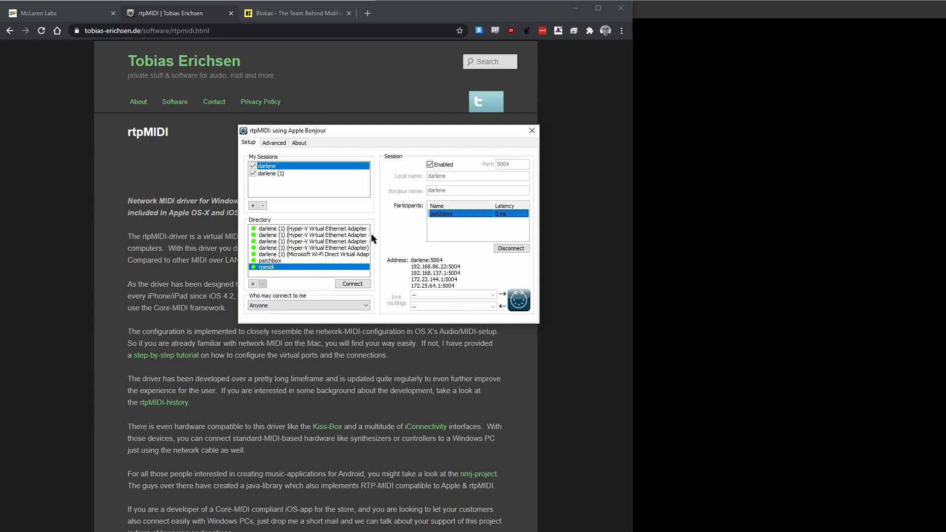
{"action": "mouse_move", "coordinate": [394, 141]}
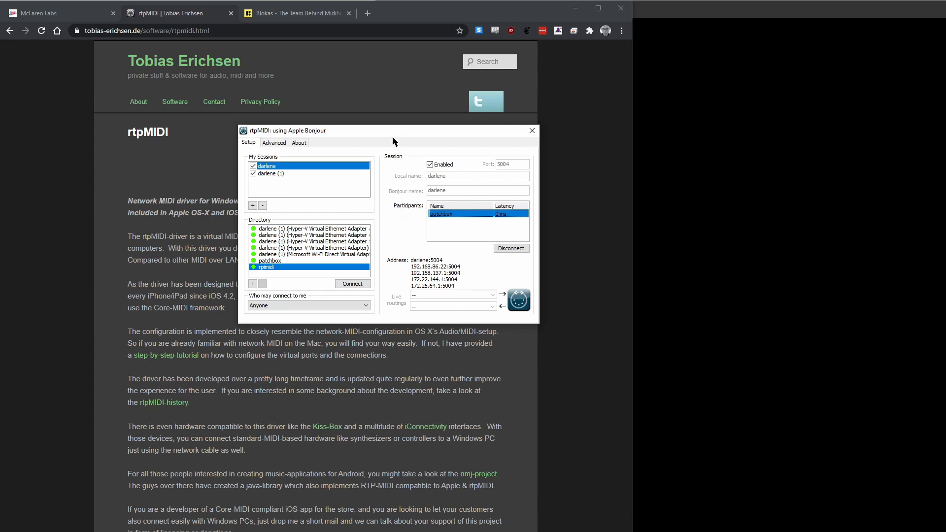
{"action": "mouse_move", "coordinate": [411, 183]}
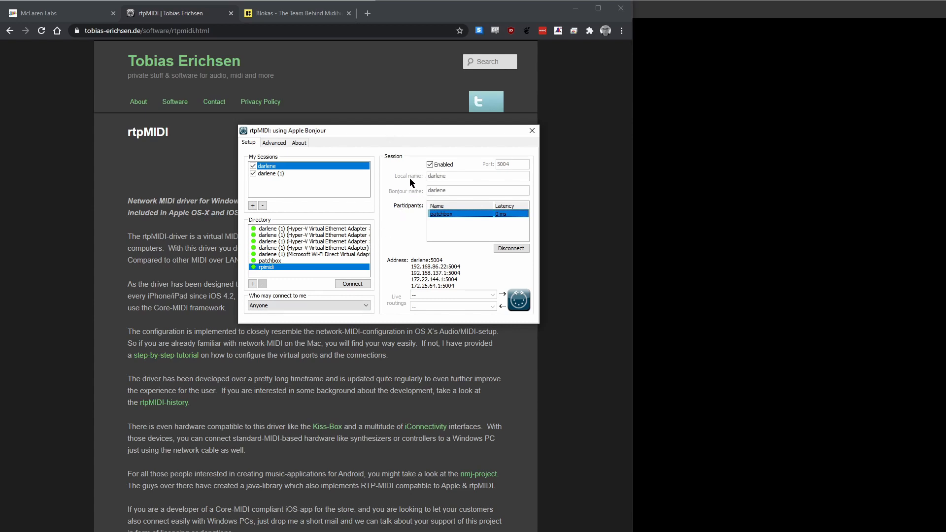
{"action": "mouse_move", "coordinate": [451, 171]}
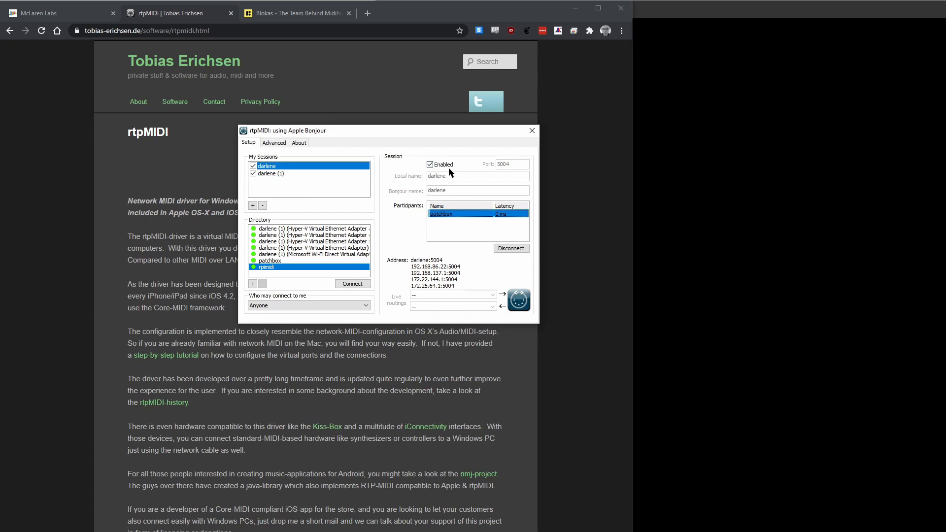
{"action": "mouse_move", "coordinate": [523, 168]}
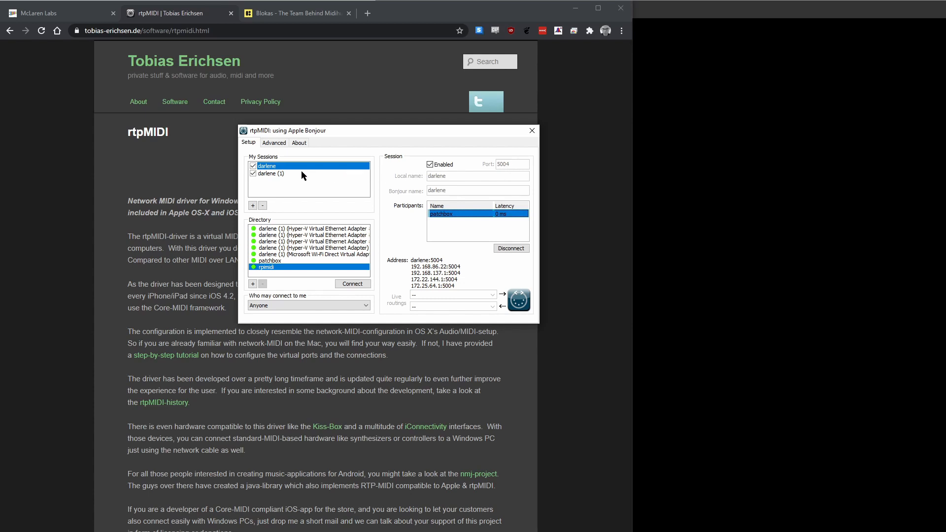
{"action": "mouse_move", "coordinate": [309, 176]}
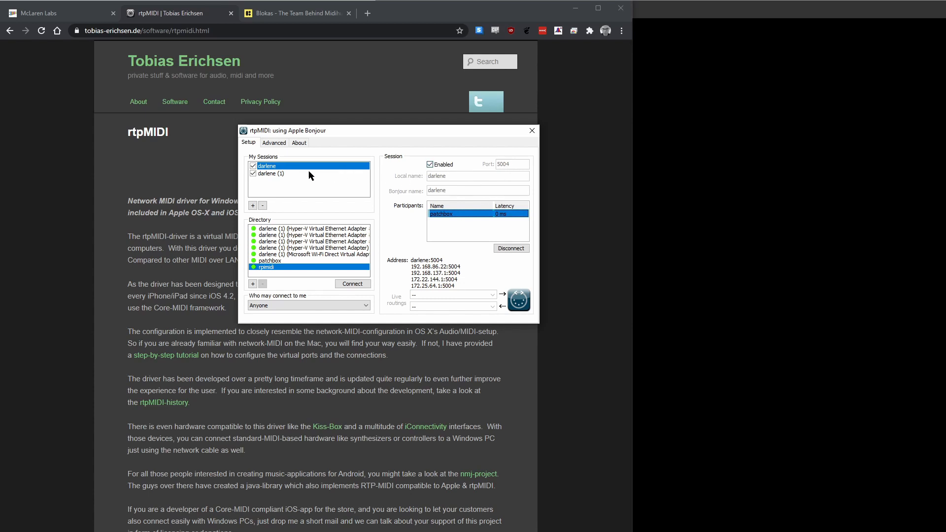
{"action": "mouse_move", "coordinate": [297, 172]}
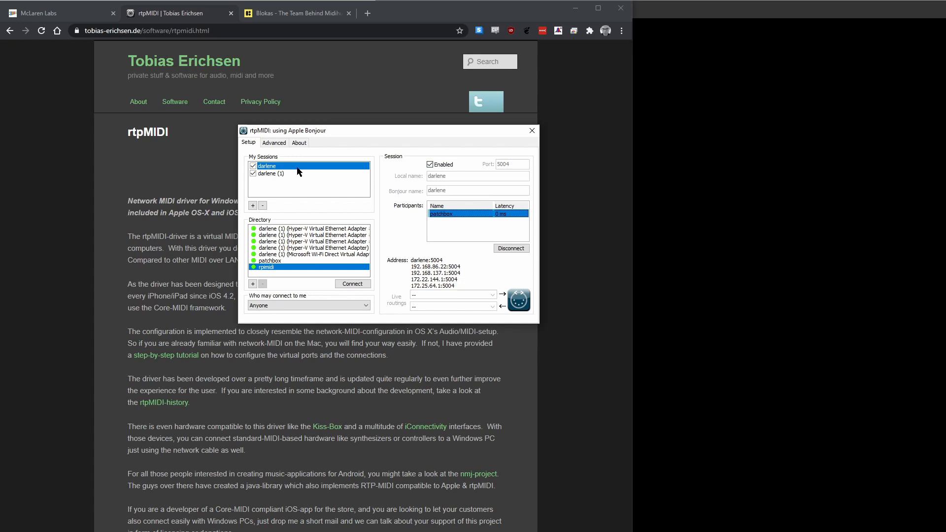
{"action": "mouse_move", "coordinate": [395, 166]}
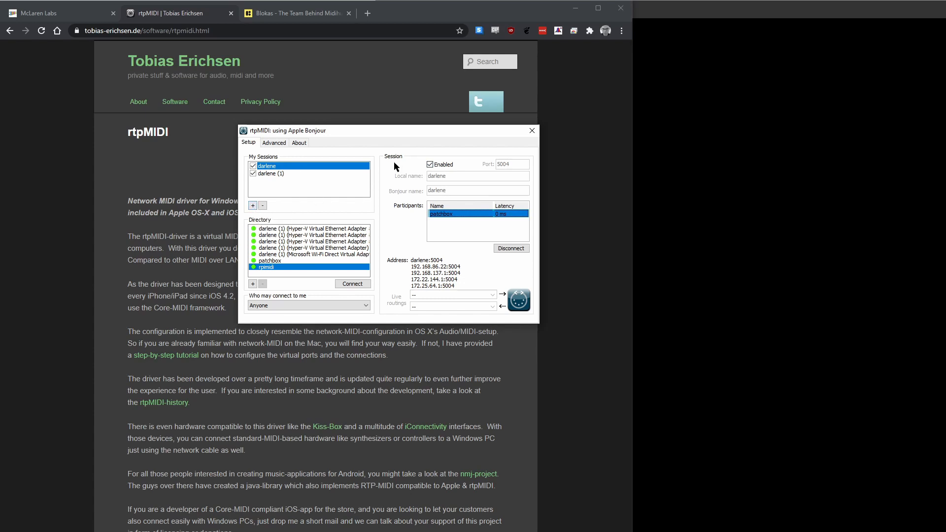
{"action": "mouse_move", "coordinate": [443, 224]}
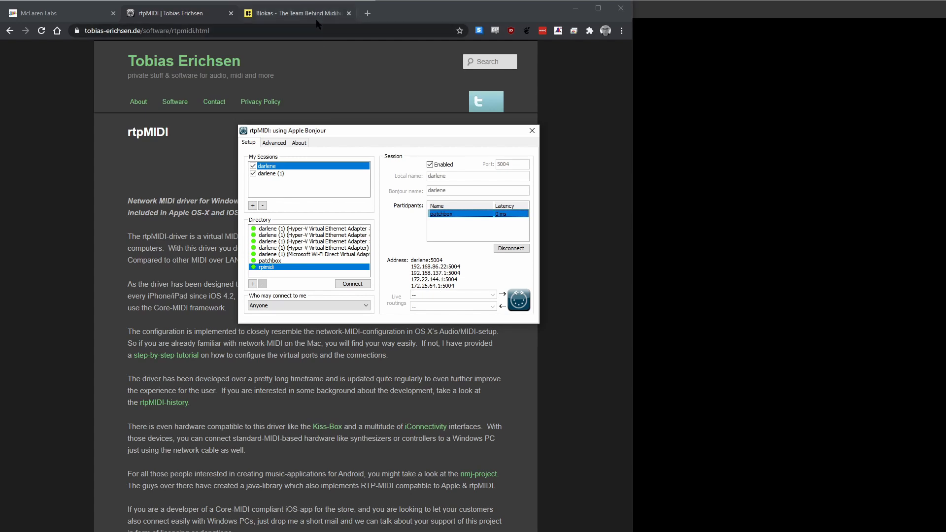
- Switch to the Blokas website and bring up the Patchbox OS product page
{"action": "left_click", "coordinate": [295, 14]}
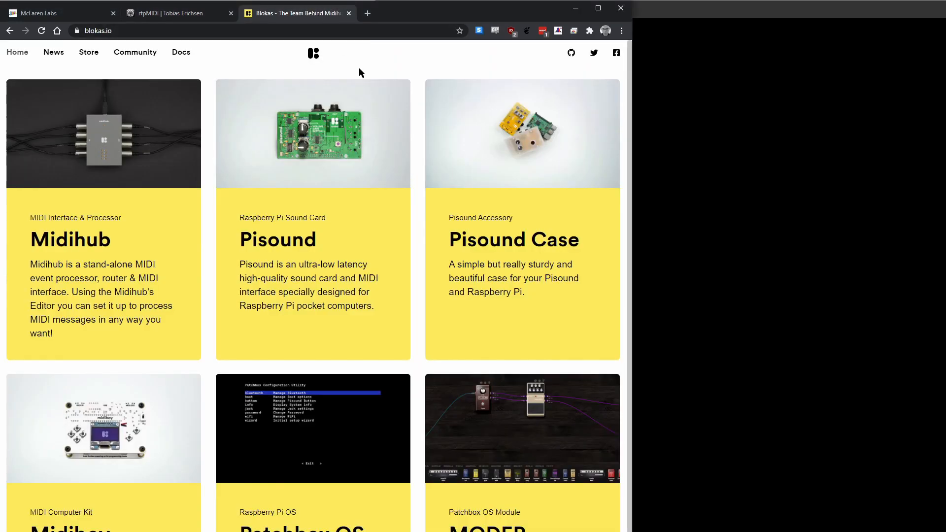
{"action": "mouse_move", "coordinate": [181, 99]}
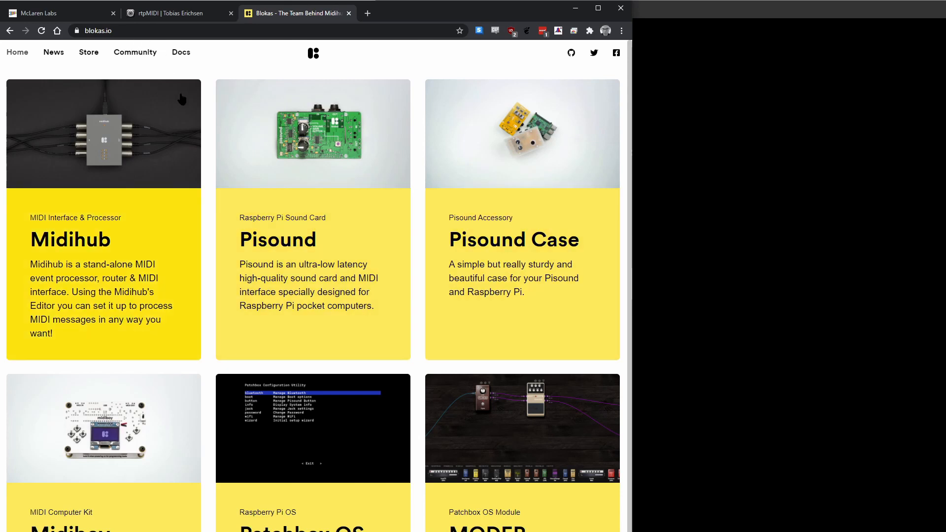
{"action": "scroll", "scroll_direction": "down", "scroll_amount": 3}
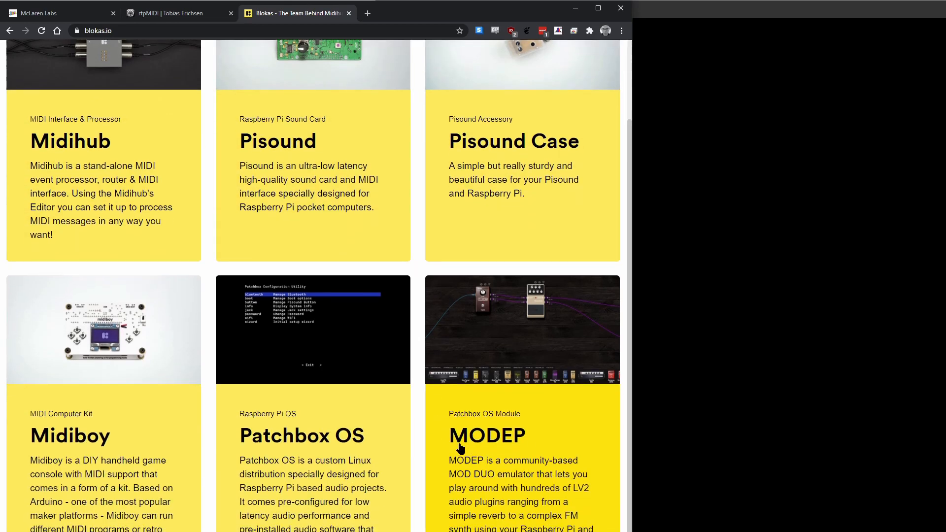
{"action": "left_click", "coordinate": [301, 436]}
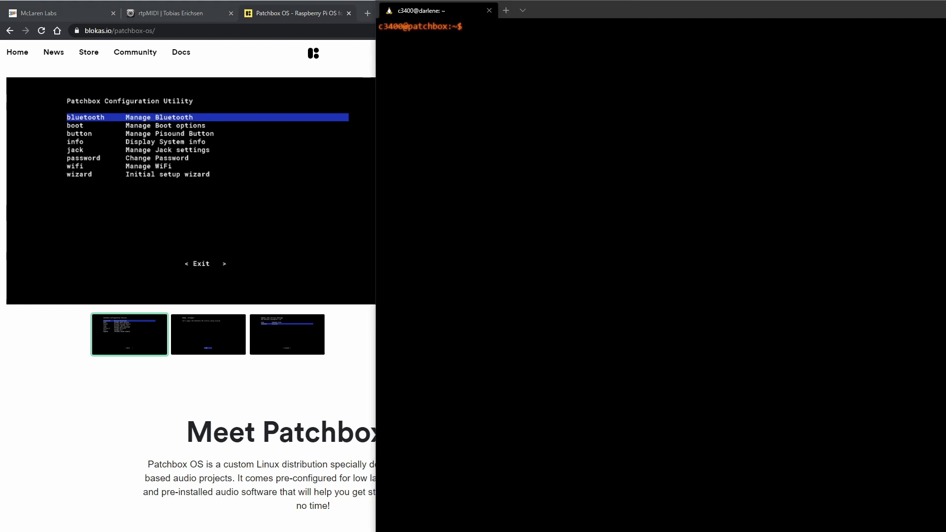
{"action": "mouse_move", "coordinate": [347, 369]}
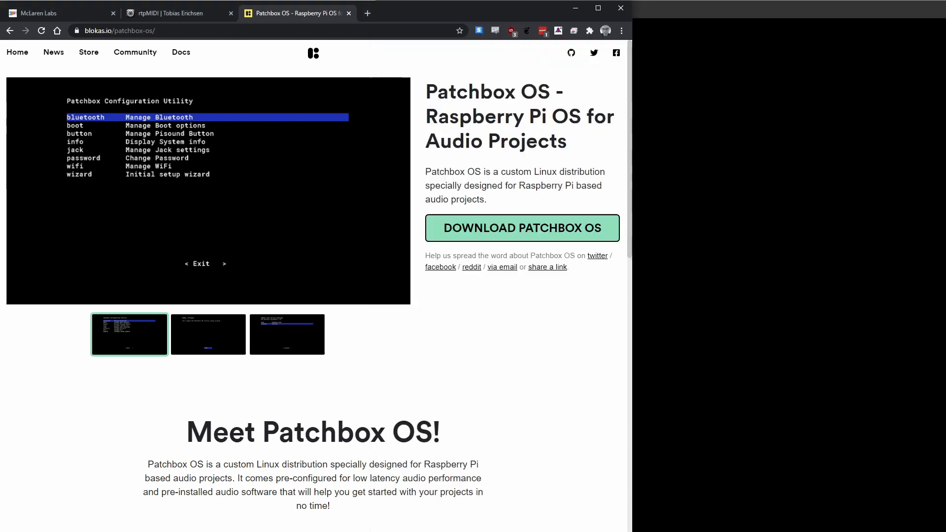
- Return to the McLaren Labs rtpmidi page and scroll through it down to the store listing and back
{"action": "left_click", "coordinate": [44, 10]}
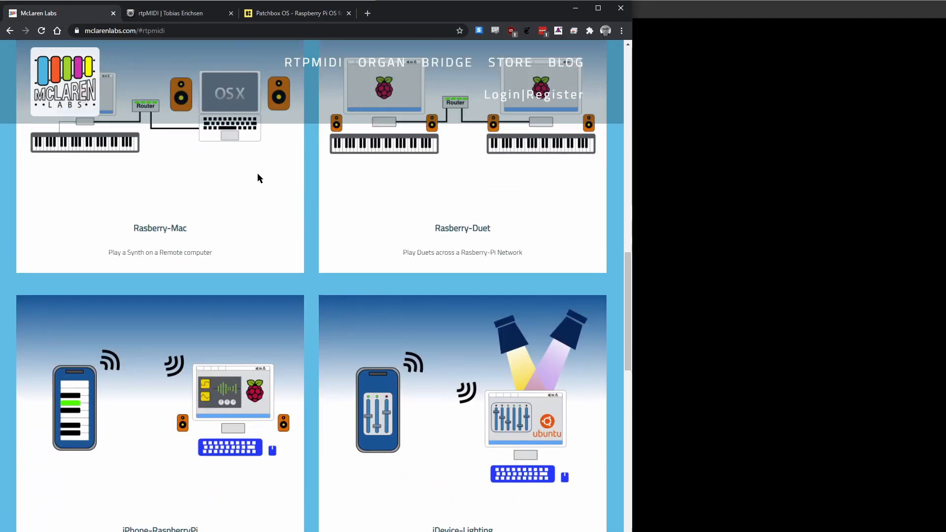
{"action": "scroll", "scroll_direction": "up", "scroll_amount": 3}
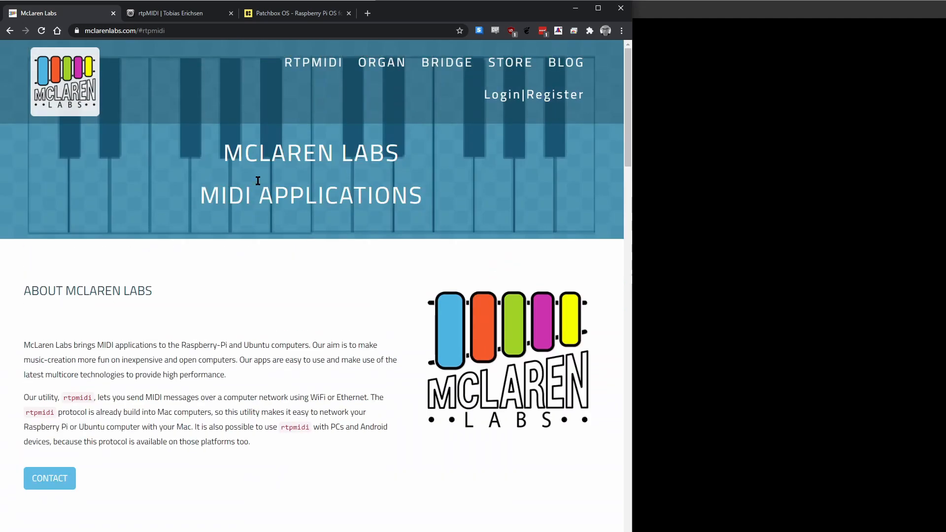
{"action": "mouse_move", "coordinate": [481, 367]}
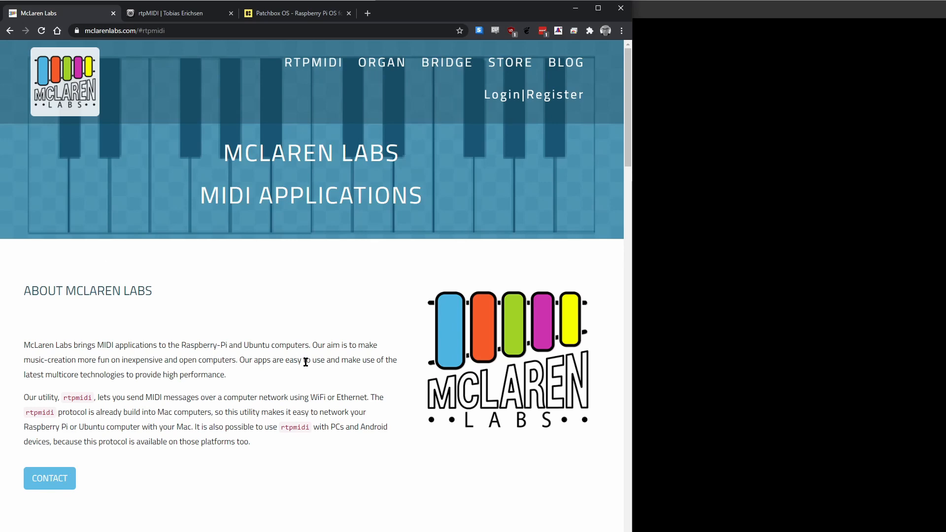
{"action": "scroll", "scroll_direction": "down", "scroll_amount": 3}
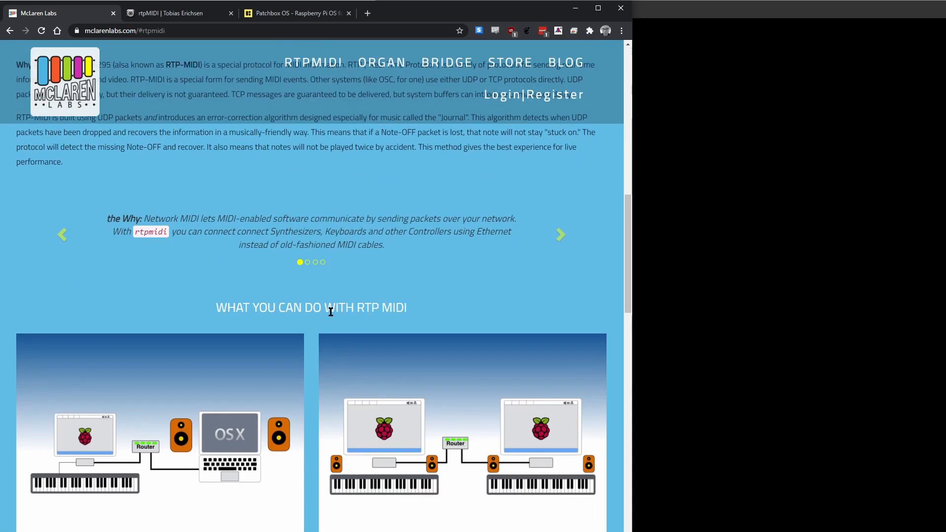
{"action": "scroll", "scroll_direction": "down", "scroll_amount": 3}
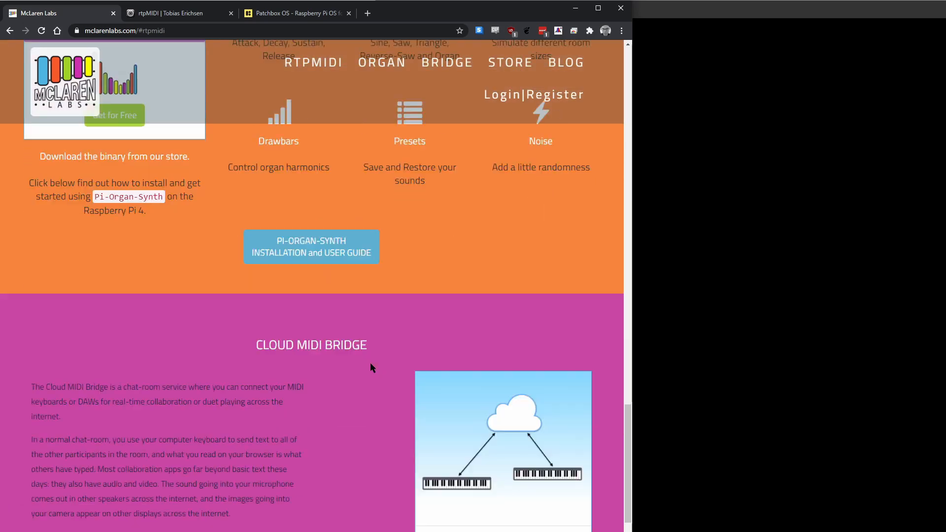
{"action": "scroll", "scroll_direction": "down", "scroll_amount": 3}
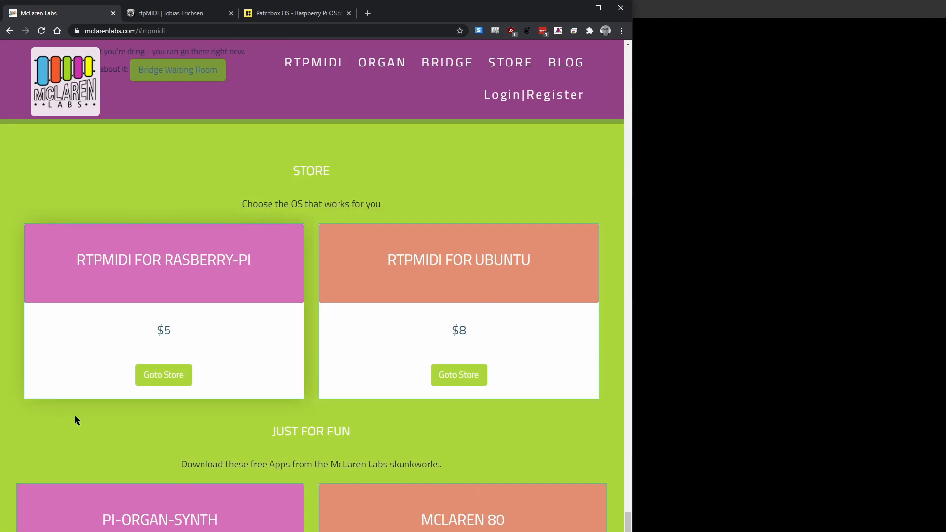
{"action": "mouse_move", "coordinate": [156, 373]}
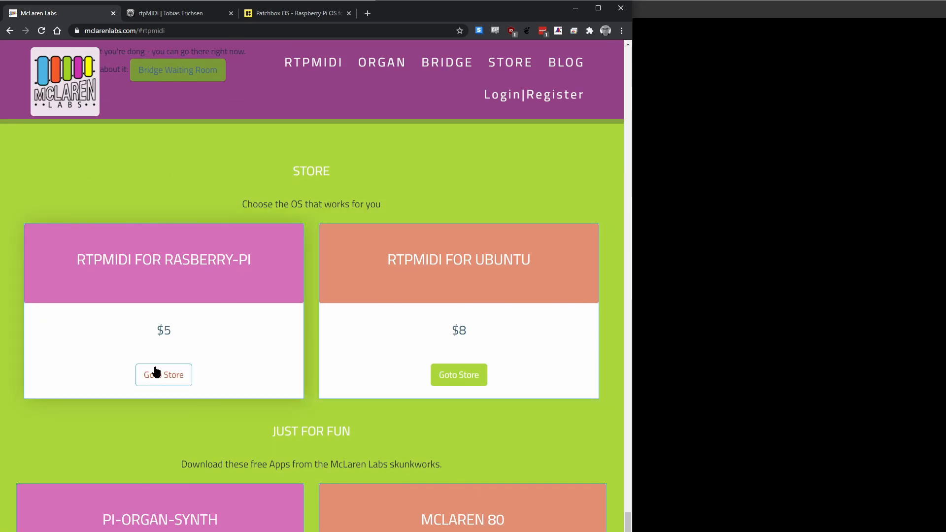
{"action": "mouse_move", "coordinate": [122, 385]}
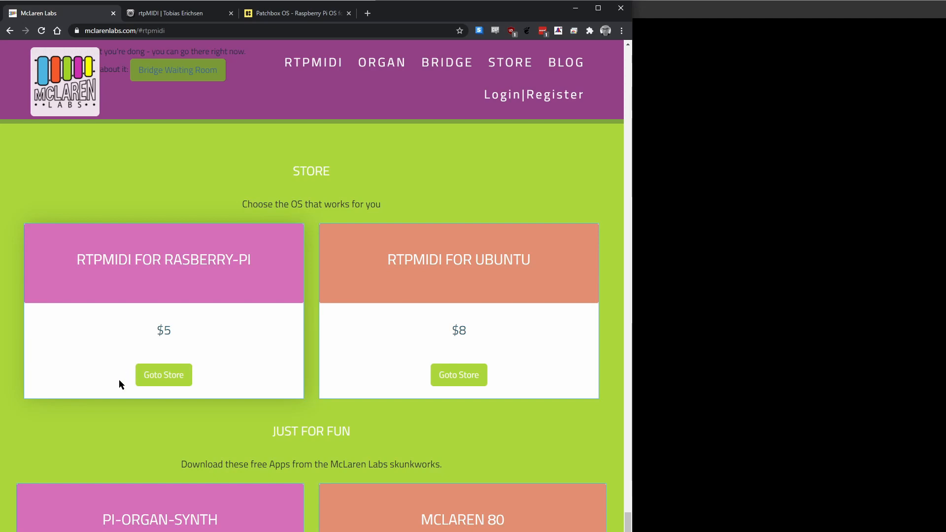
{"action": "scroll", "scroll_direction": "down", "scroll_amount": 3}
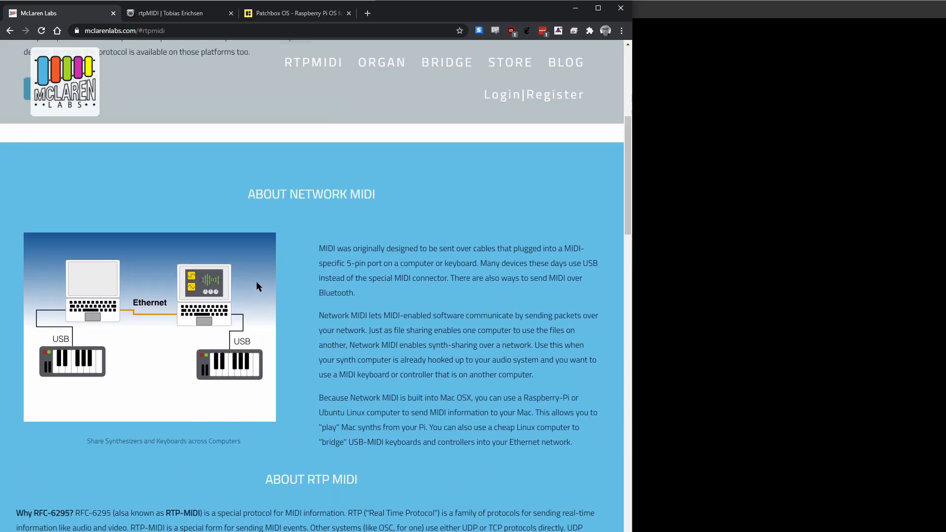
{"action": "scroll", "scroll_direction": "up", "scroll_amount": 3}
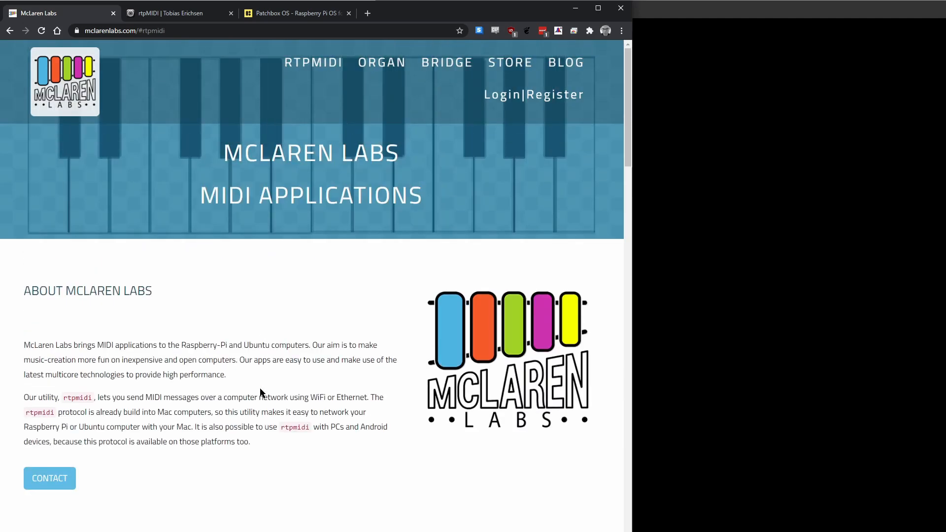
{"action": "mouse_move", "coordinate": [328, 212]}
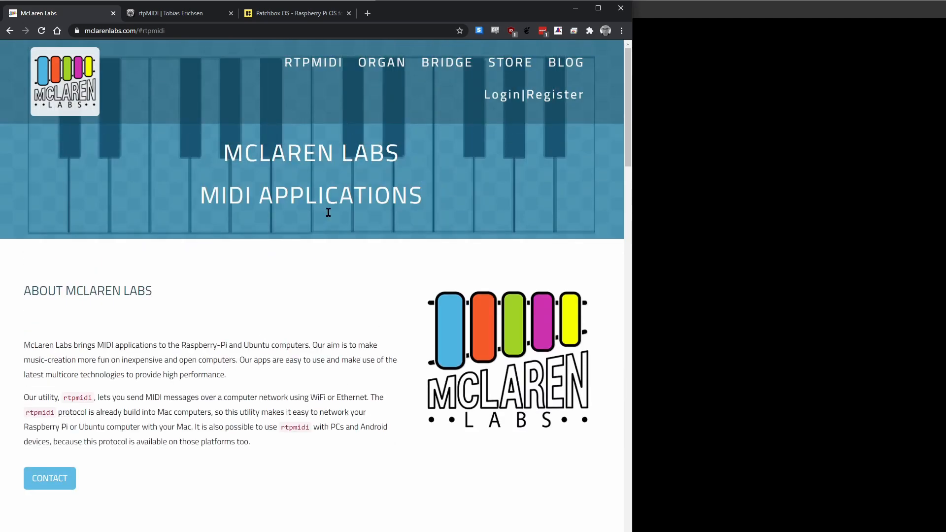
{"action": "mouse_move", "coordinate": [593, 230]}
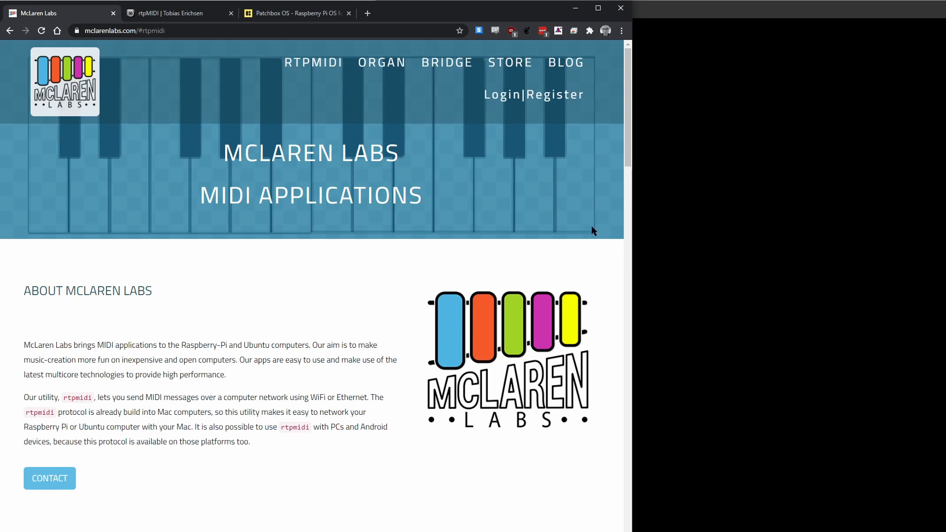
{"action": "mouse_move", "coordinate": [185, 361]}
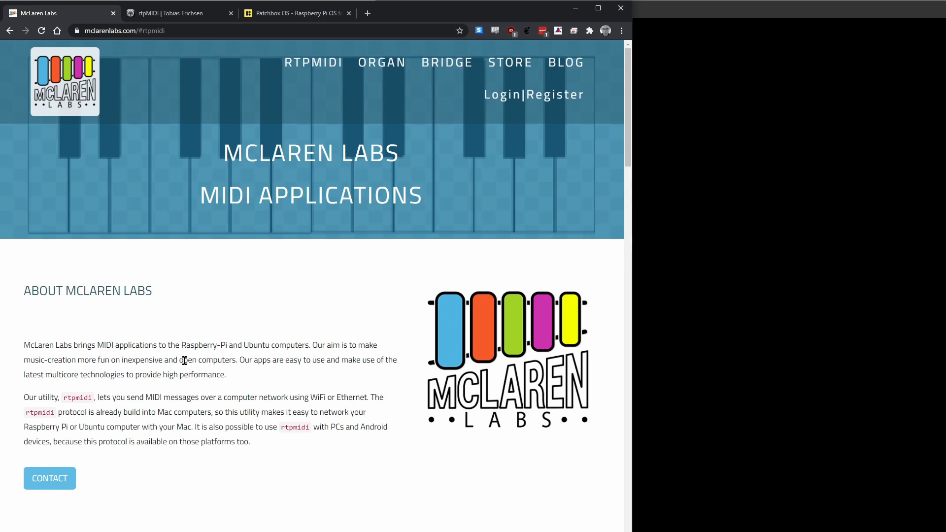
{"action": "mouse_move", "coordinate": [301, 411]}
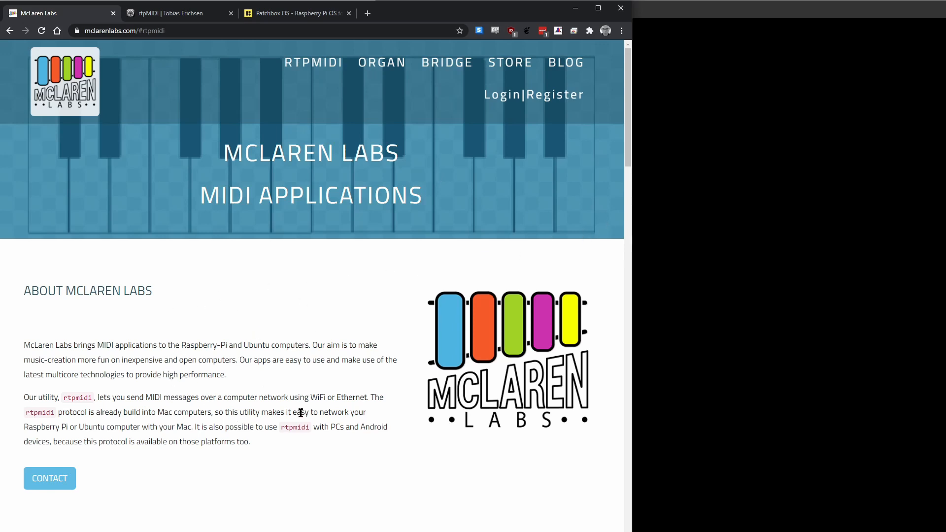
{"action": "mouse_move", "coordinate": [286, 365]}
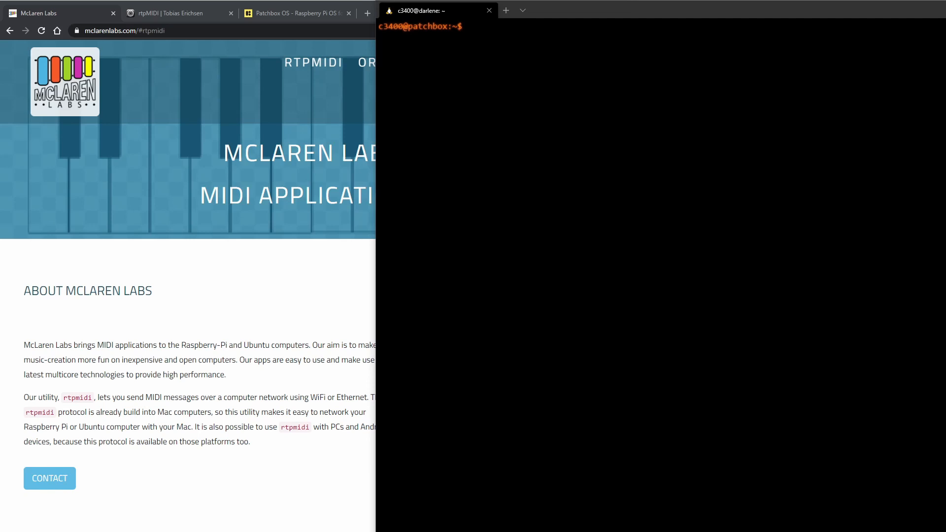
- Recall the journalctl command, then show the rtpmidi-call.service line calling darlene:5004 from port 20:0 via grep rtp
{"action": "type", "text": "sudo journalctl -u rtpmidi-call.service -f"}
{"action": "type", "text": "sudo aconnect -l"}
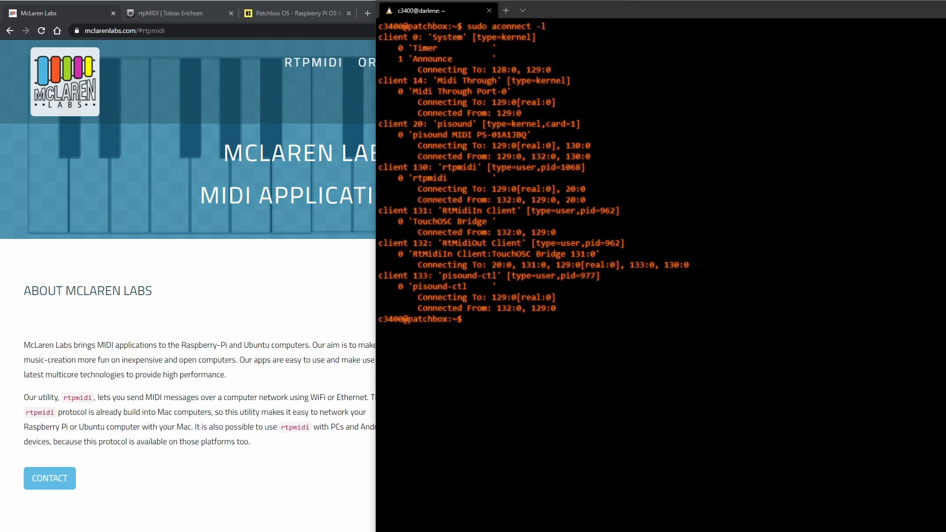
{"action": "type", "text": "sudo journalctl -u rtpmidi-call.service -f"}
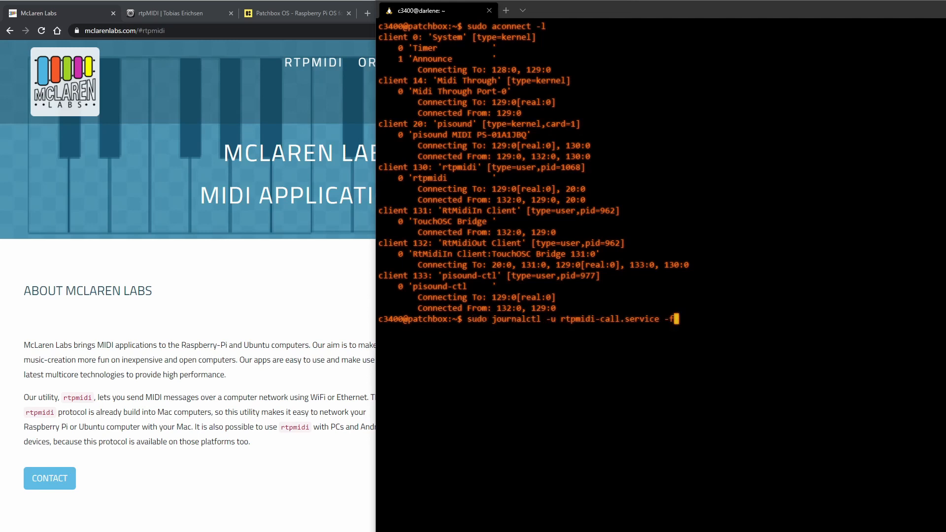
{"action": "type", "text": "cat /etc/systemd/system/rtpmidi-call.service |grep rtp"}
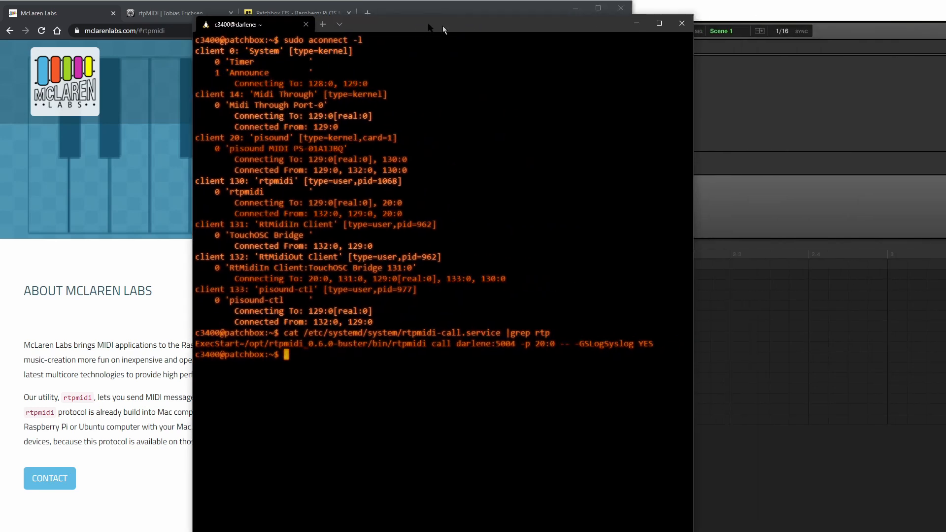
- Maximize the Windows Terminal window so the Pi session fills the screen
{"action": "left_click", "coordinate": [658, 24]}
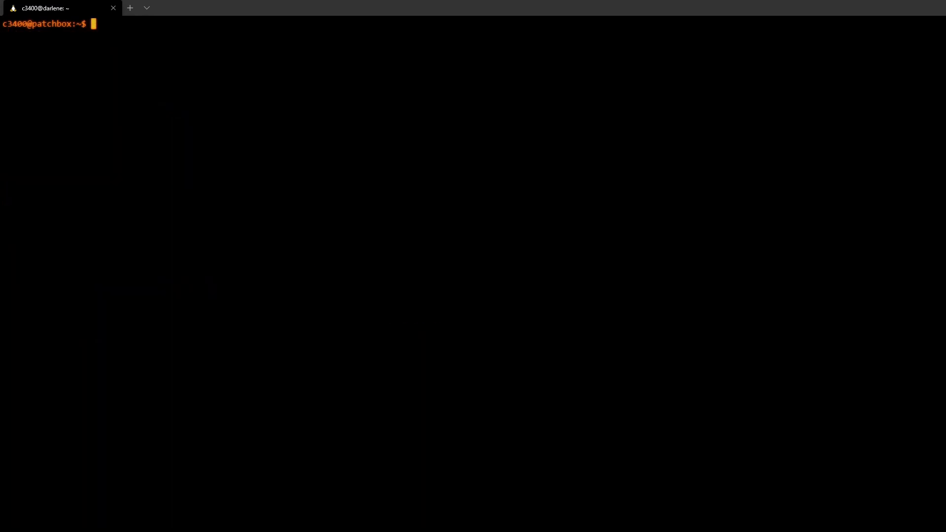
- Follow the rtpmidi-call.service journal live with 'sudo journalctl -u rtpmidi-call.service -f'
{"action": "type", "text": "sudo journalctl -u rtpmidi-call.service -f"}
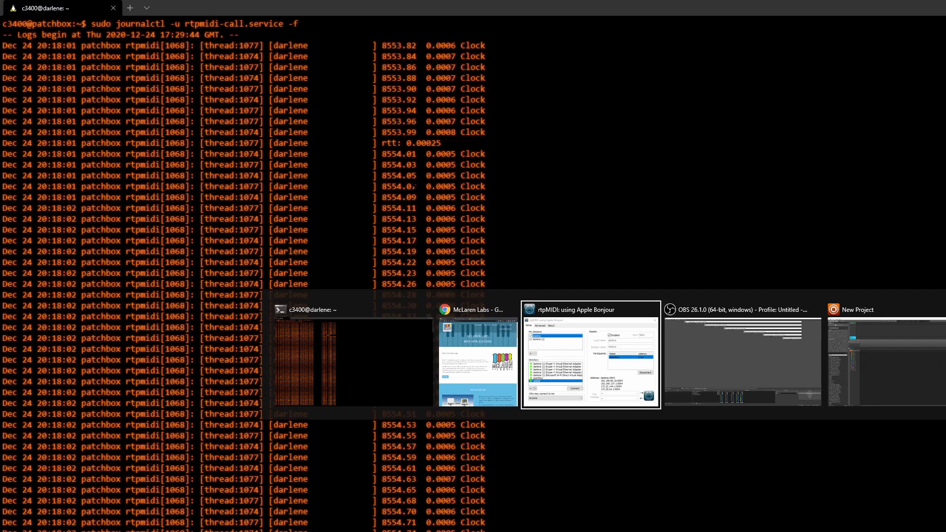
- Bring the rtpMIDI window forward to show patchbox connected in the darlene session at 0 ms latency
{"action": "left_click", "coordinate": [590, 310]}
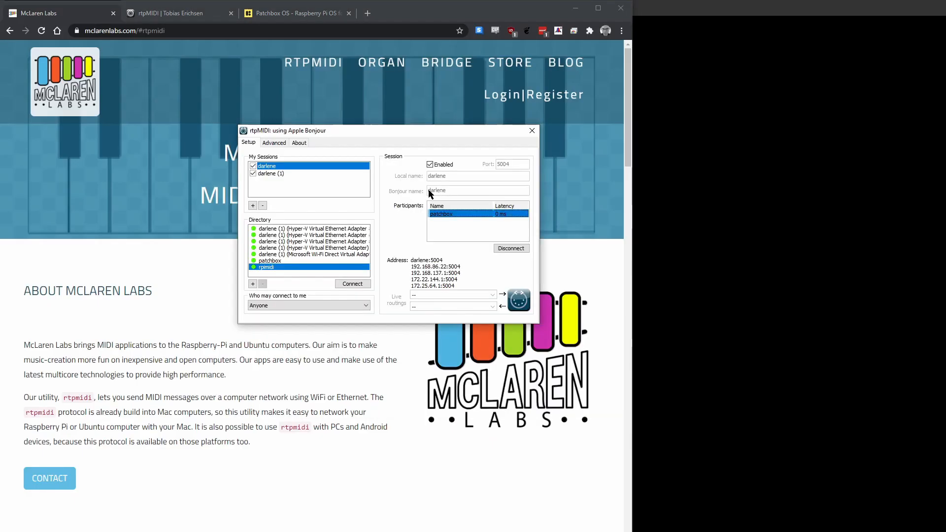
{"action": "mouse_move", "coordinate": [493, 228]}
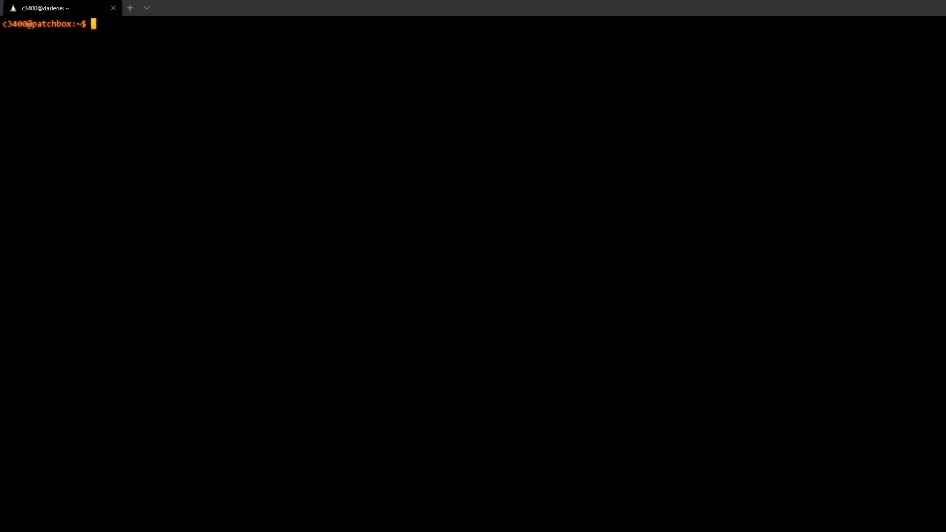
- Cat the full rtpmidi-call.service unit file without the grep filter, then start a systemctl command
{"action": "type", "text": "cat /etc/systemd/system/rtpmidi-call.service |grep rtp"}
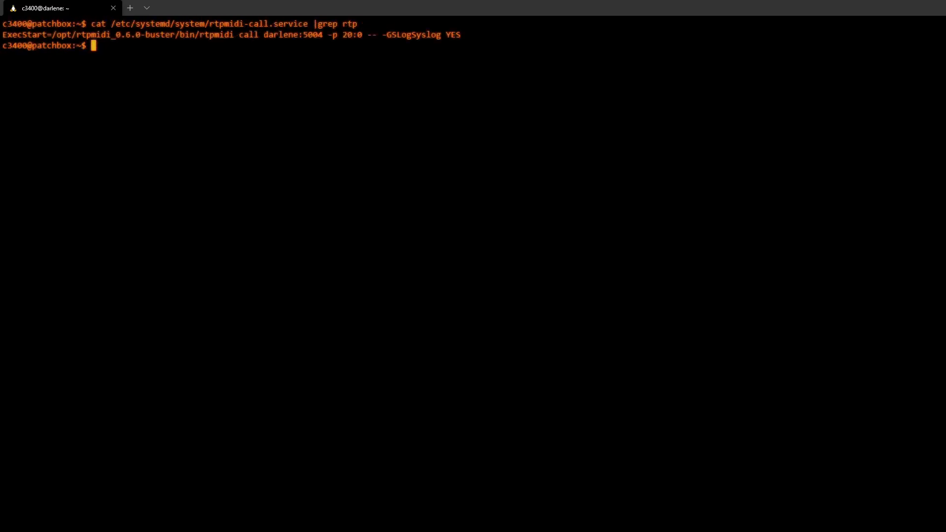
{"action": "type", "text": "cat /etc/systemd/system/rtpmidi-call.service |grep"}
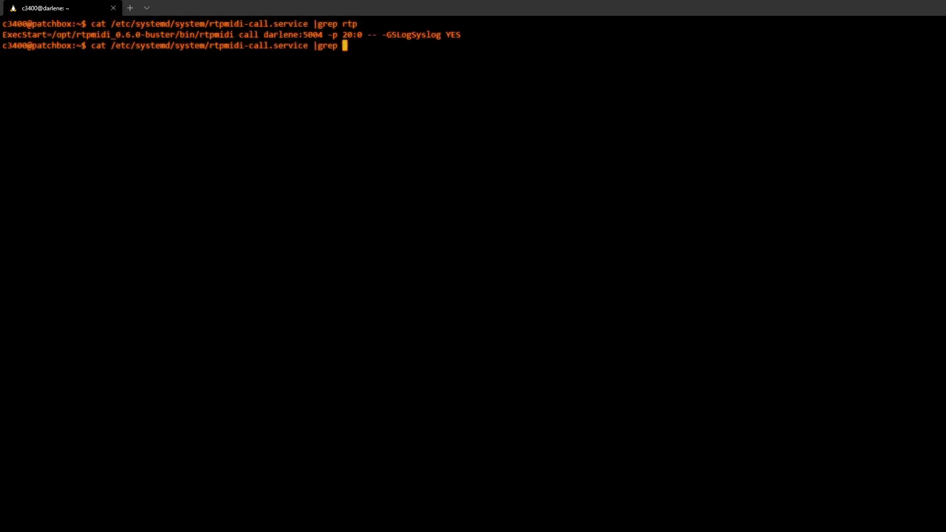
{"action": "key", "text": "Enter"}
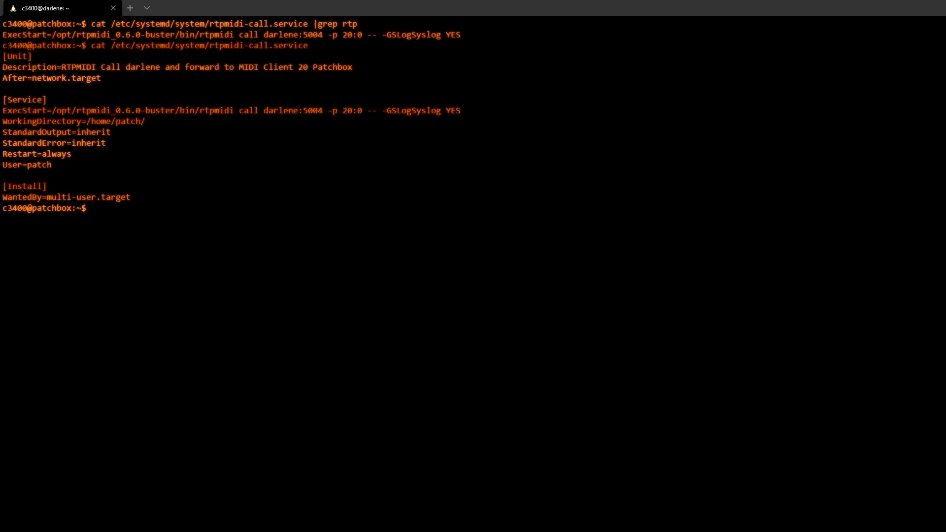
{"action": "type", "text": "systemctl"}
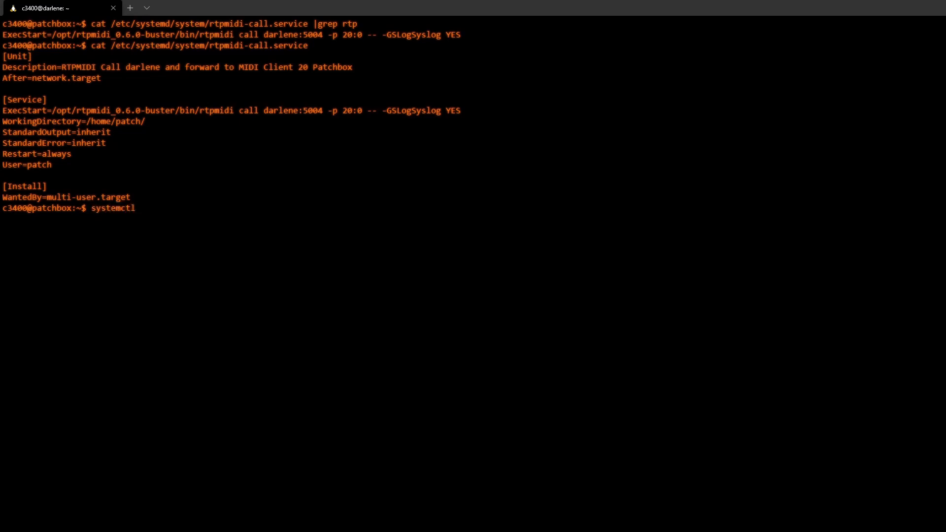
- Run 'systemctl status rtpmidi-call.service' showing it enabled and active, then cancel the recalled command with Ctrl+C
{"action": "type", "text": "status rtpm"}
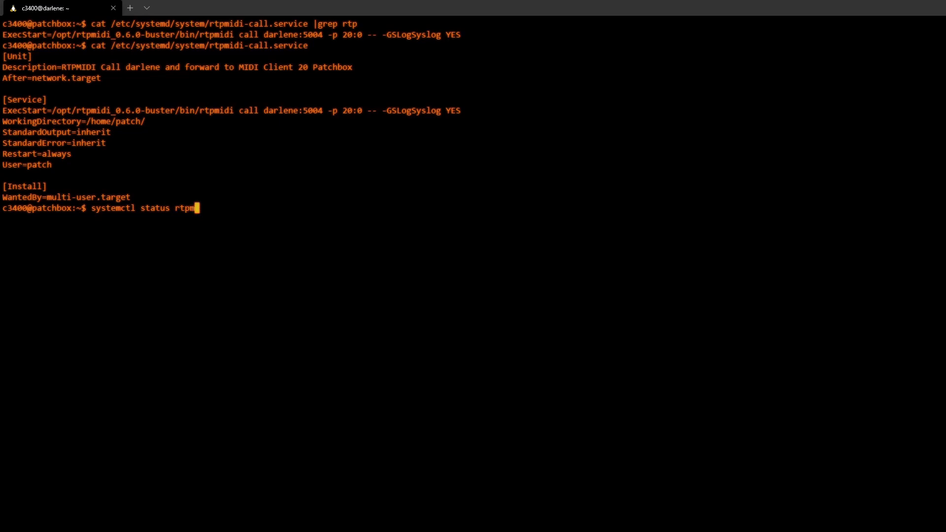
{"action": "type", "text": "idi-call.service"}
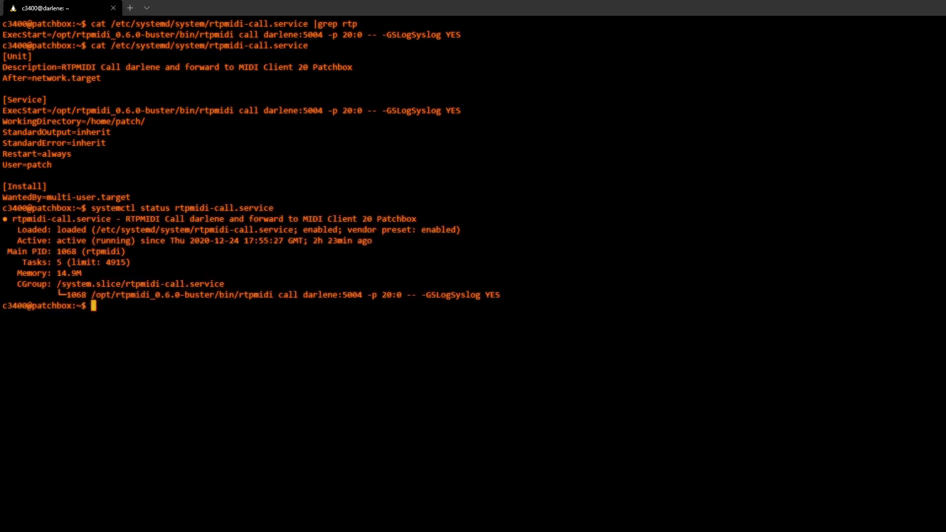
{"action": "type", "text": "systemctl status rtpmidi-call.service"}
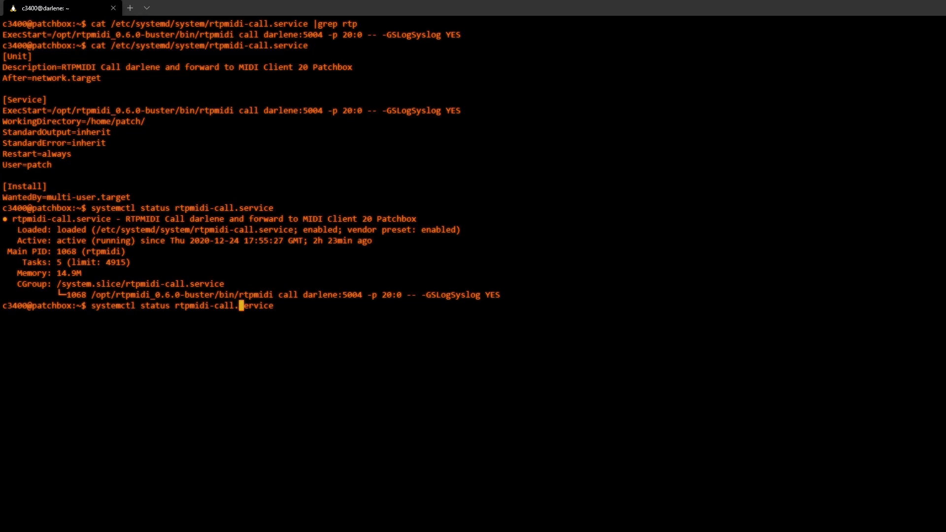
{"action": "key", "text": "ctrl+c"}
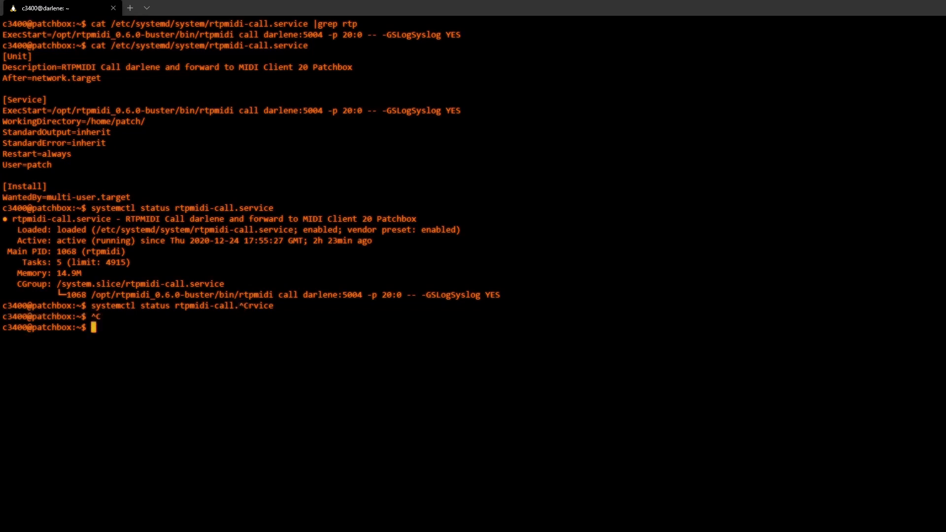